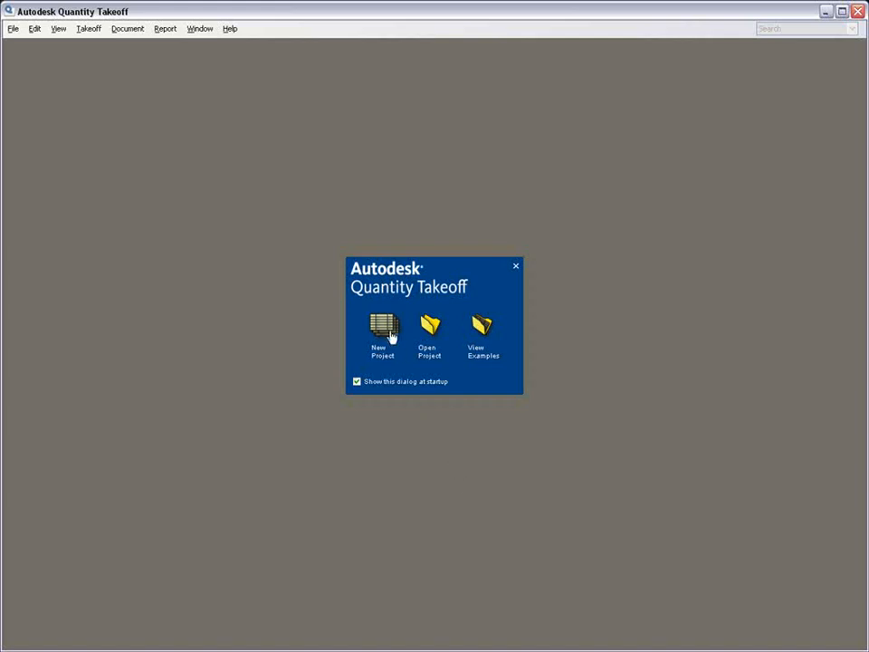
Step: Create a new project named 'Trapelo Model Takeoff' in the QTO demo folder
left_click(382, 331)
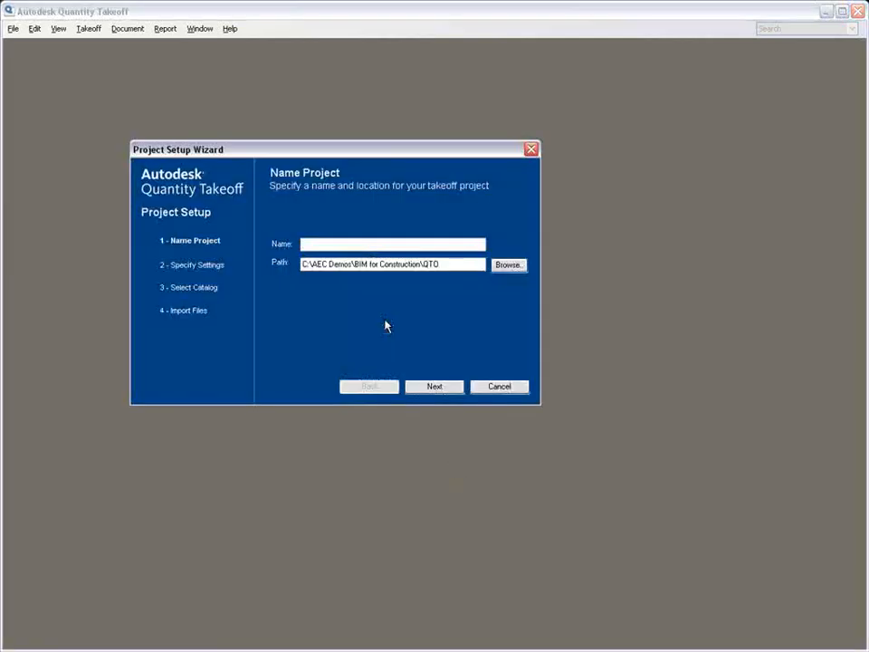
type("Trapelo Mod")
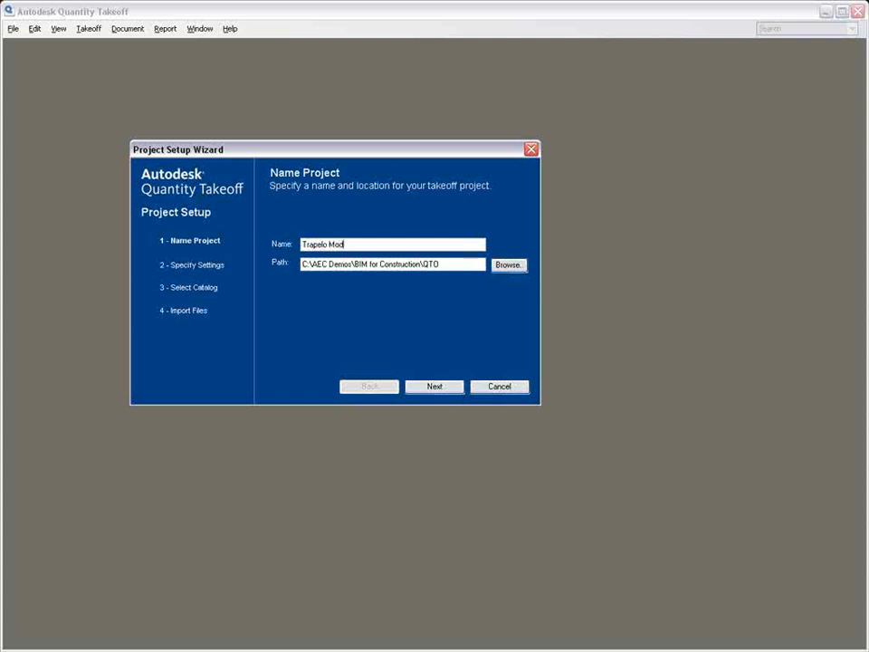
type("el Takeoff")
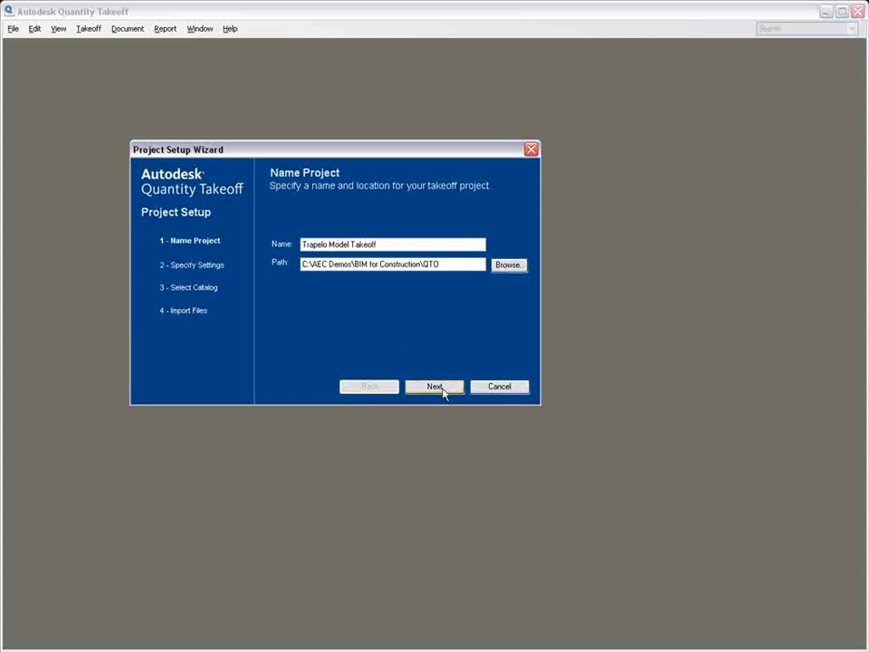
Step: Accept Imperial units and USD, pick the Uniformat catalog, and import TRAPELO_DESIGN_INTENT.dwf
left_click(435, 387)
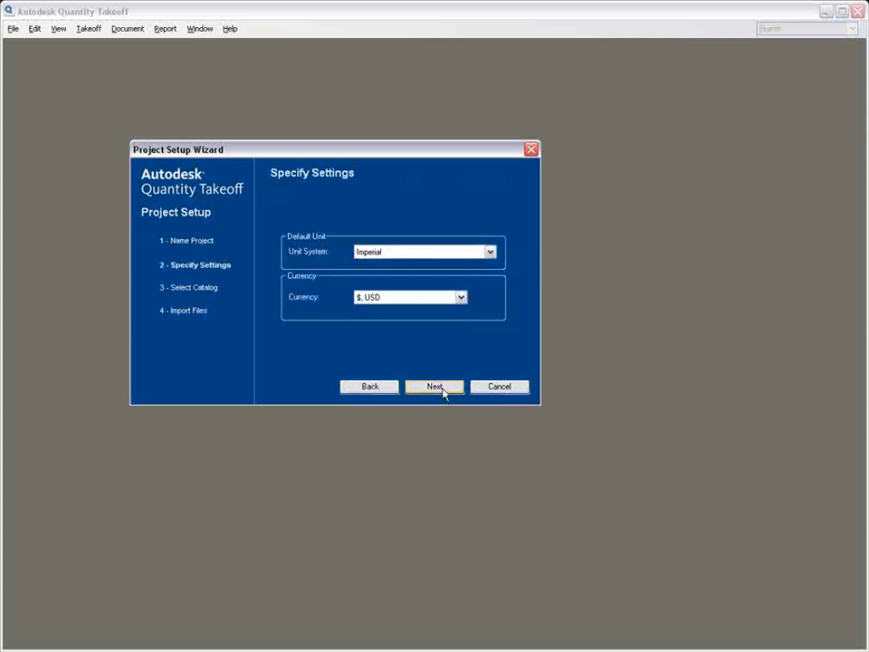
left_click(433, 386)
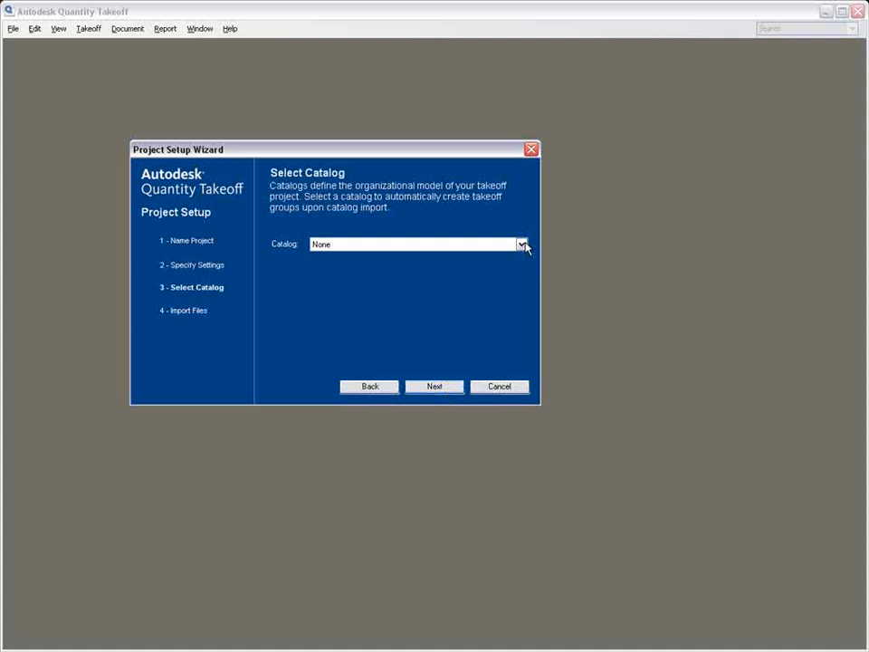
left_click(521, 244)
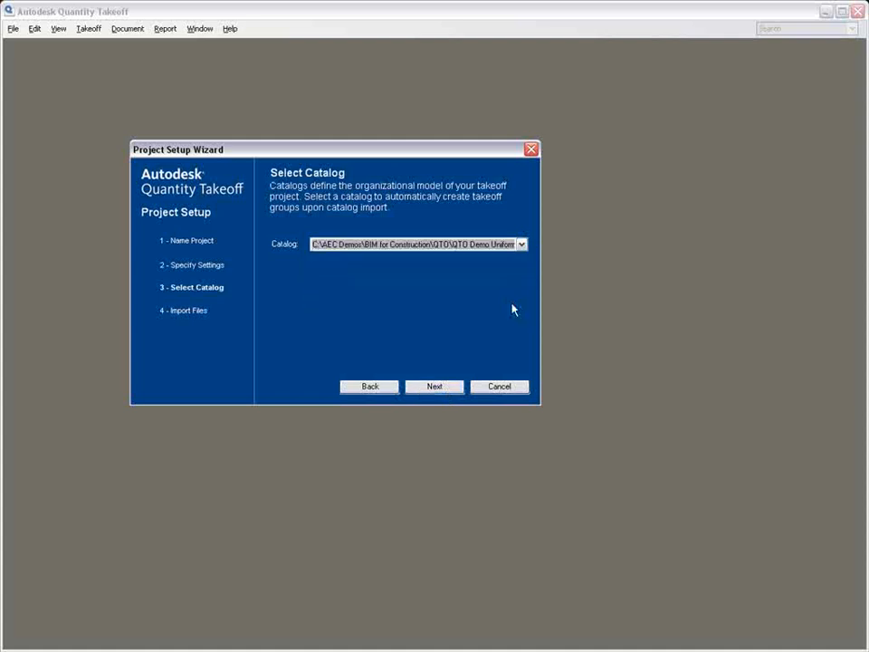
mouse_move(435, 387)
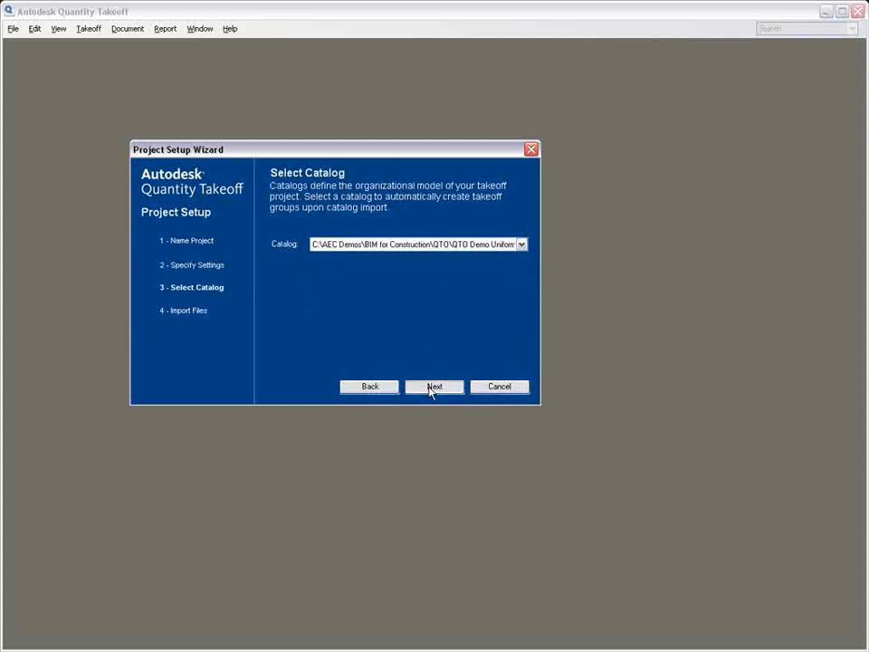
left_click(435, 387)
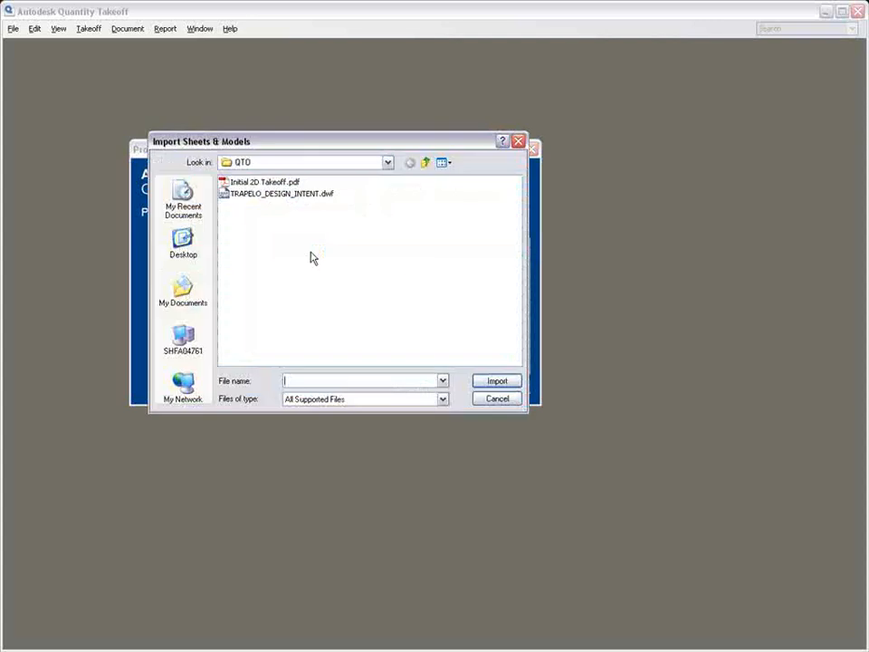
left_click(497, 380)
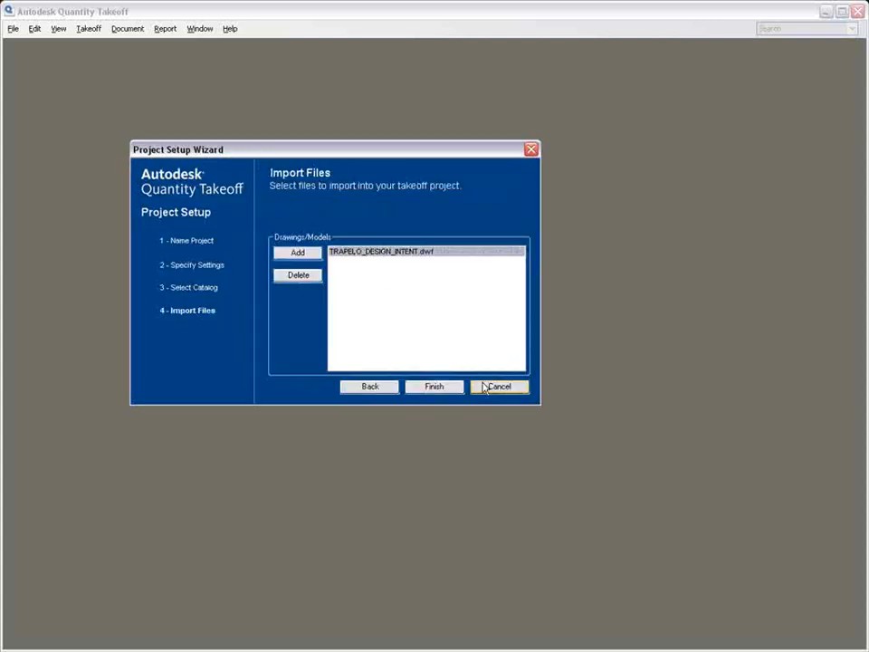
Step: Finish the wizard so the model takeoff counts 3,500 objects, then right-click the Double-Flush door
left_click(434, 386)
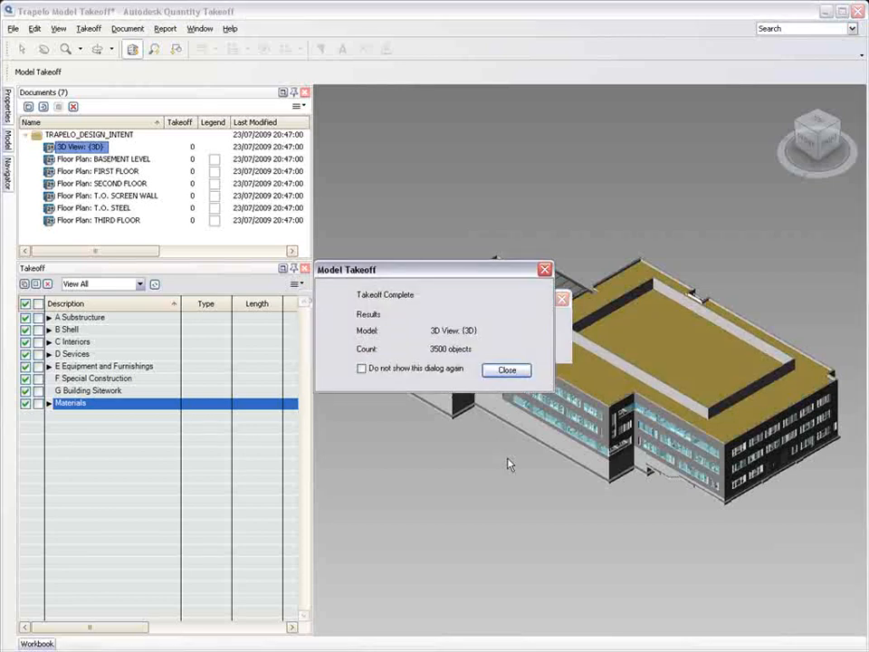
right_click(145, 414)
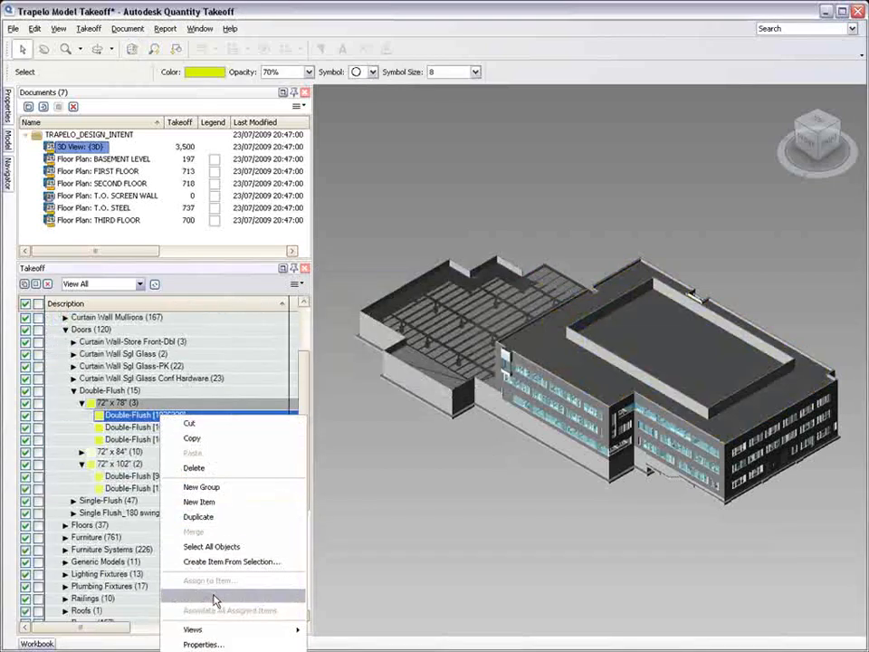
Step: Show the door on Floor Plan: BASEMENT LEVEL, then expand C Interiors in the 3D view
left_click(193, 629)
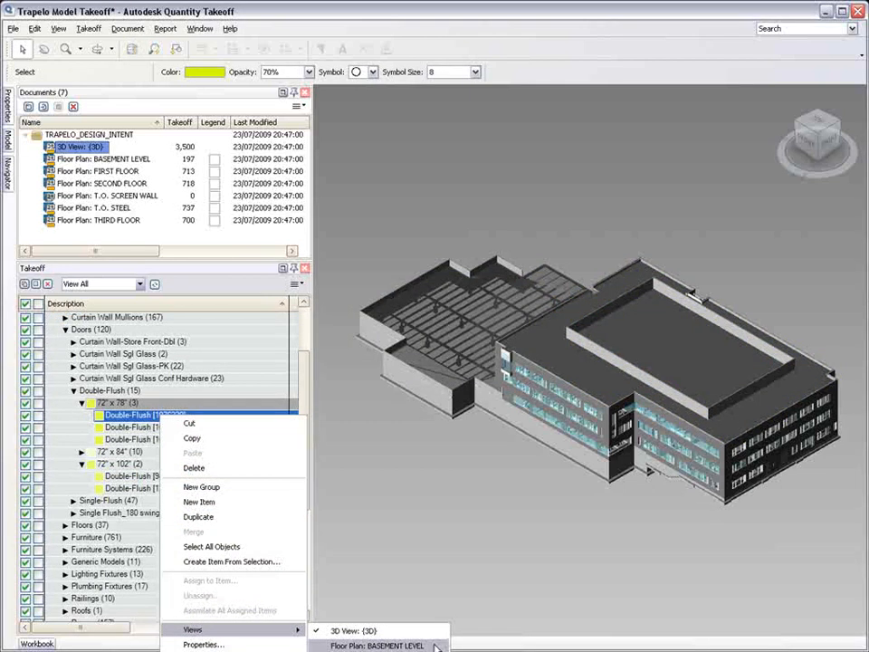
left_click(374, 646)
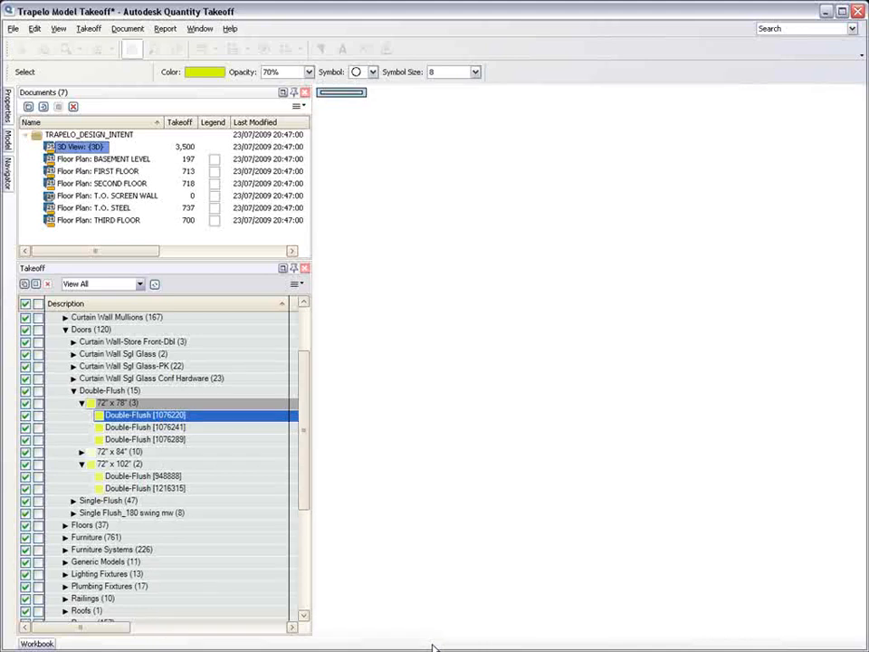
left_click(110, 158)
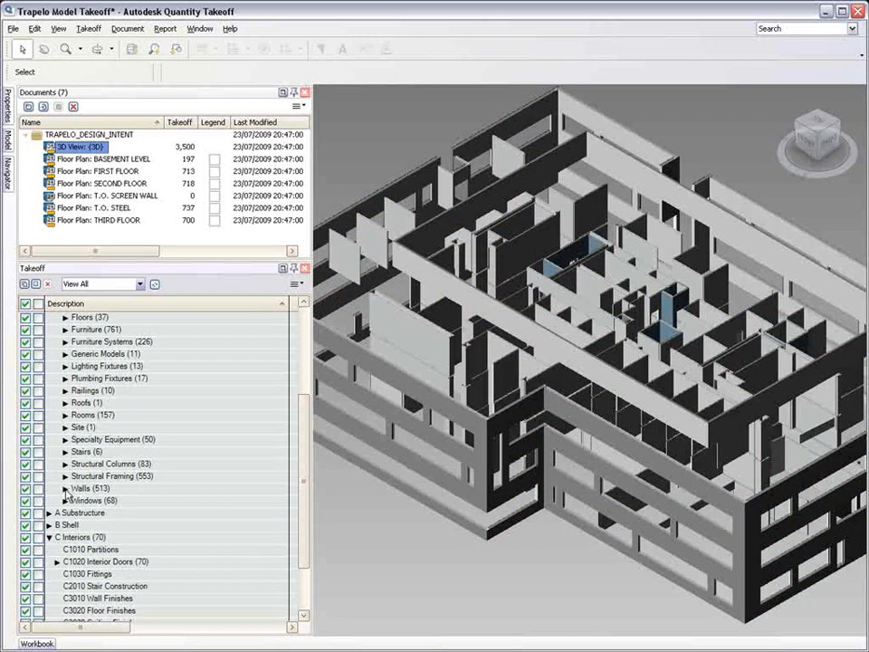
Step: Drag the Interior Partition wall types from Walls onto C1010 Partitions, leaving Walls at 34
left_click(67, 488)
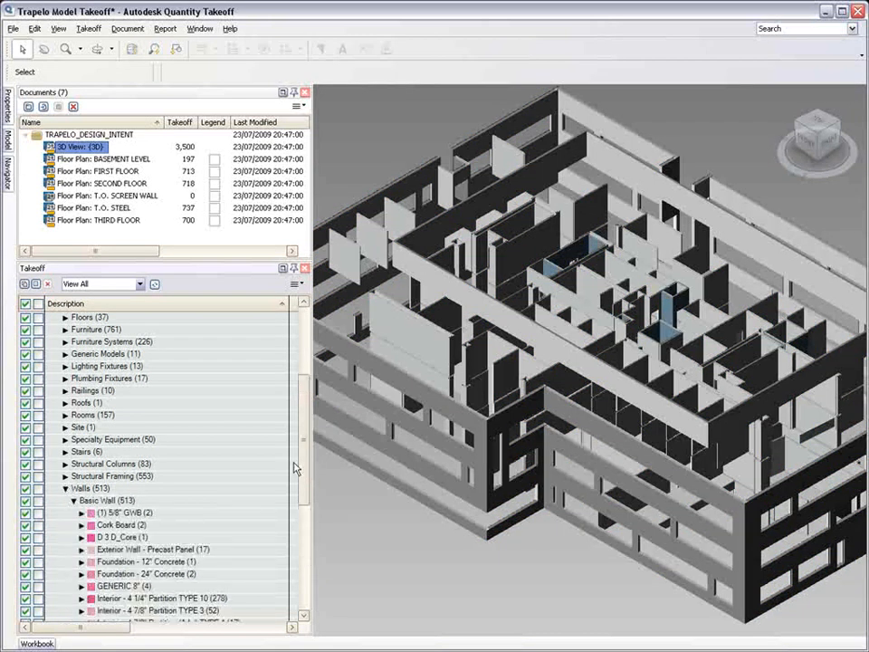
scroll("down", 3)
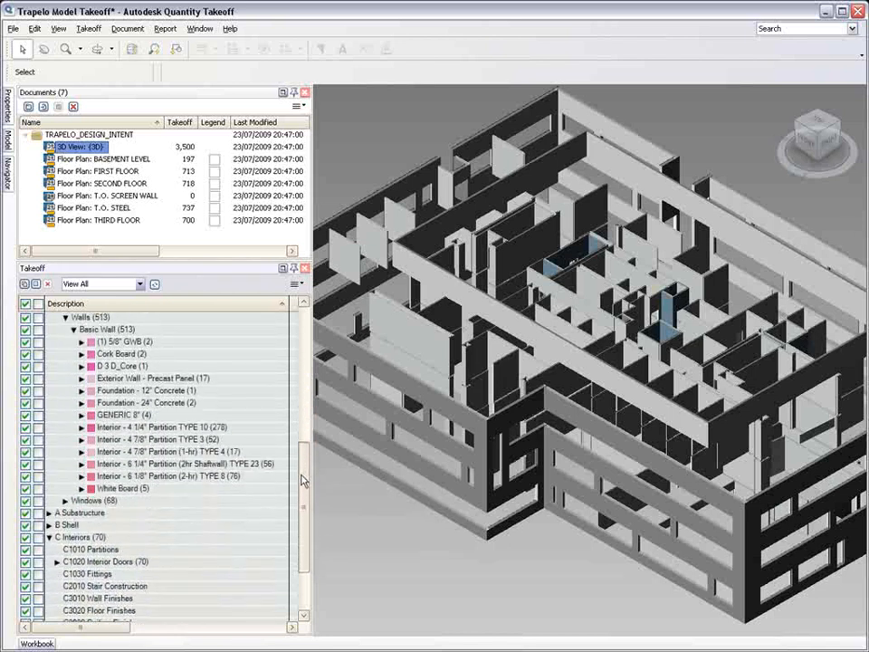
mouse_move(163, 426)
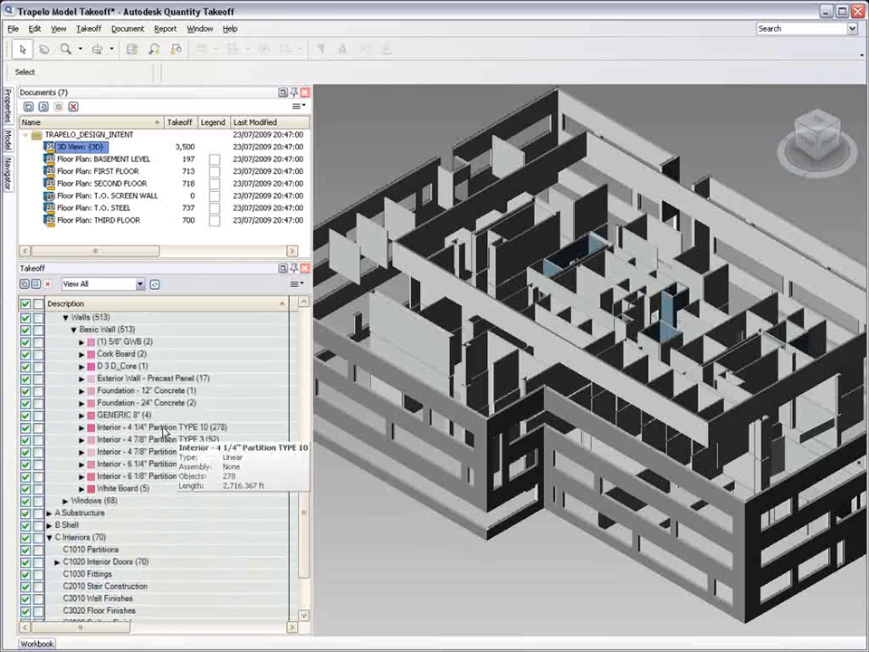
left_click(154, 427)
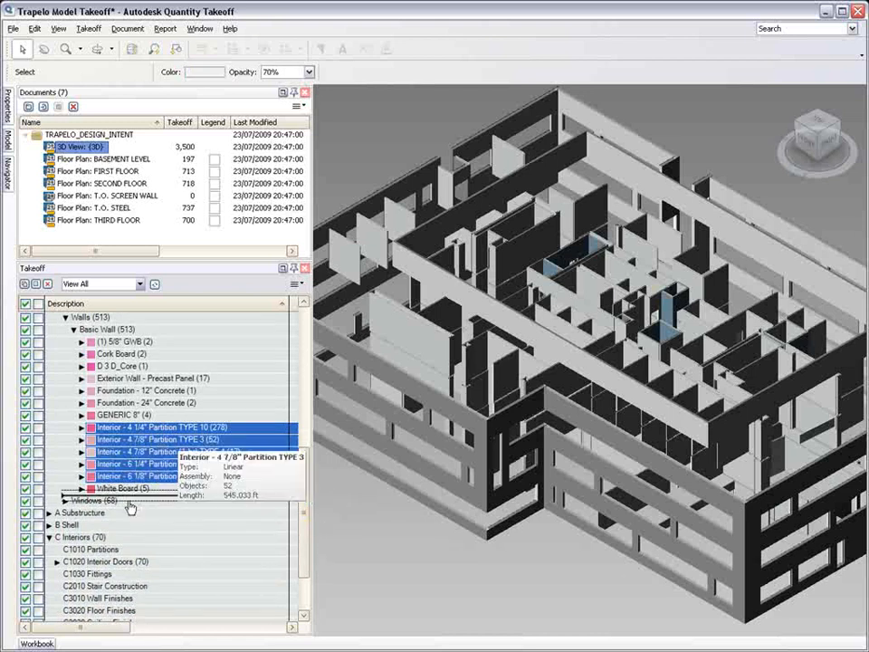
left_click(74, 329)
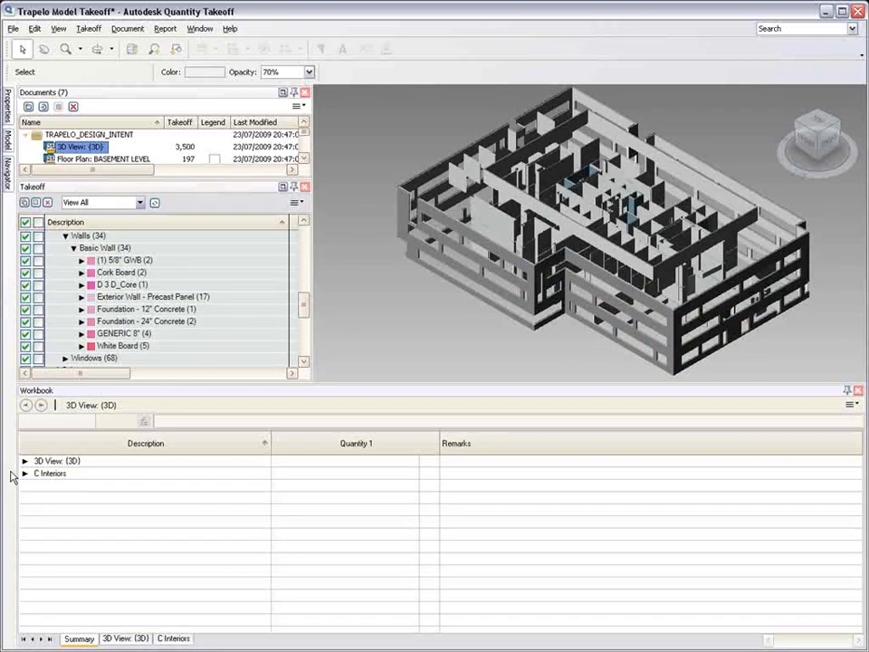
Step: Expand C Interiors in the workbook Summary to show C1010 Partitions and C1020 Interior Doors
left_click(26, 474)
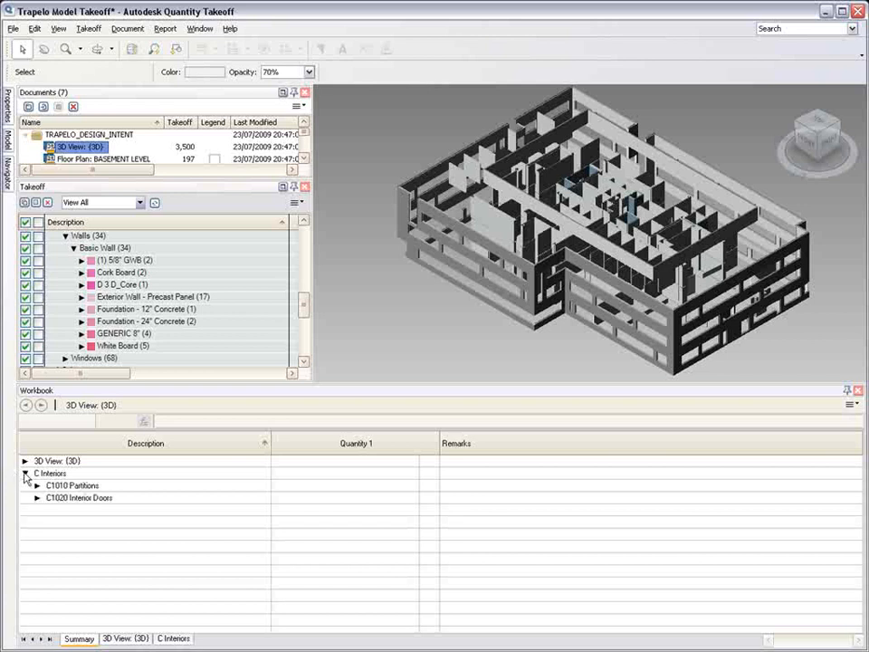